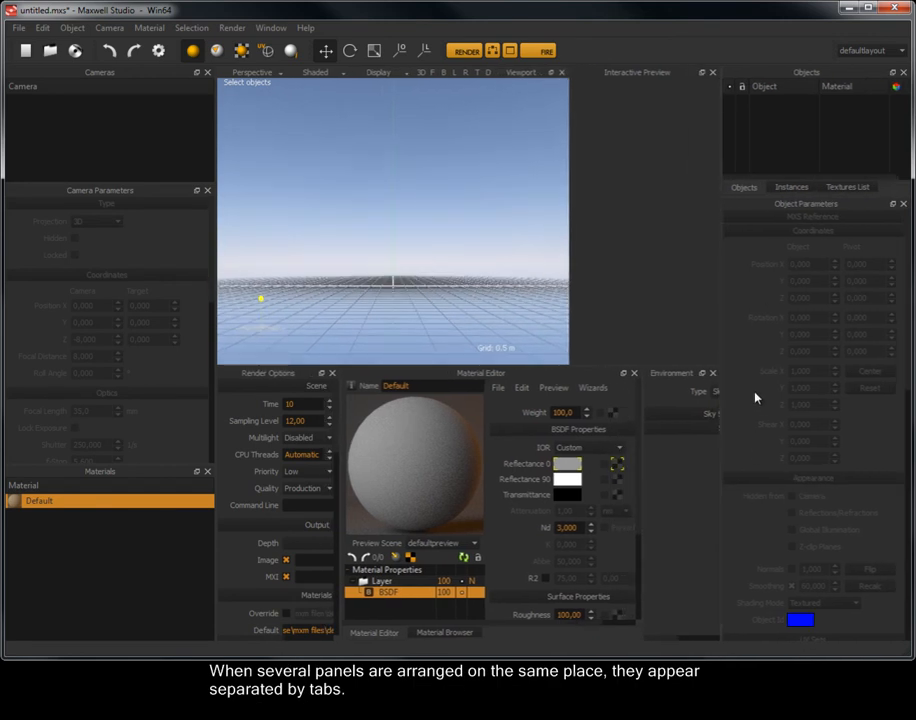
# Switch the shared panel to the Material Browser tab instead of the Material Editor.
pyautogui.click(848, 187)
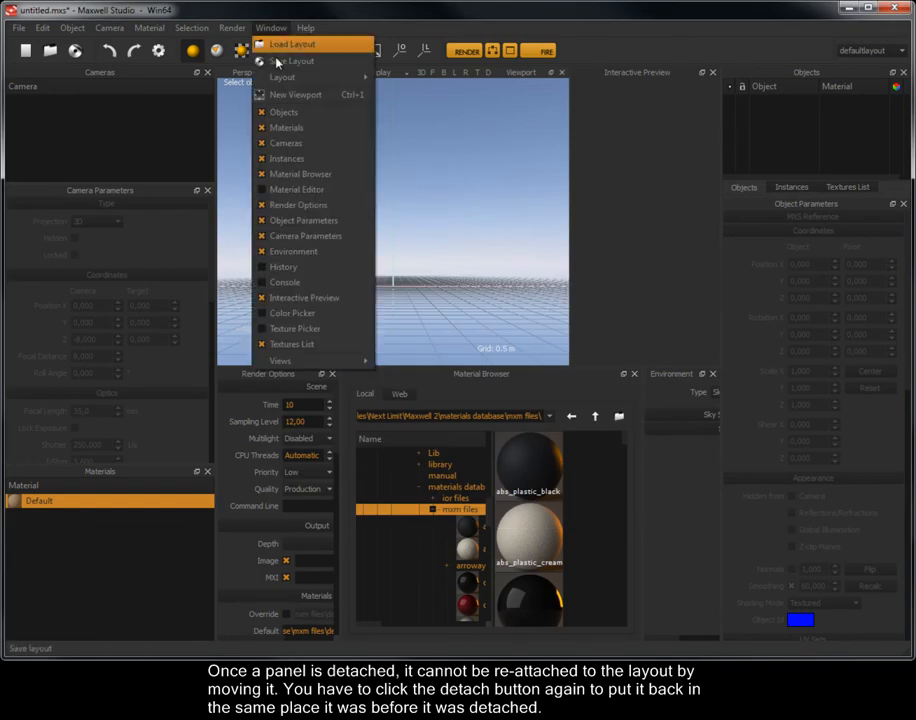
pyautogui.click(297, 189)
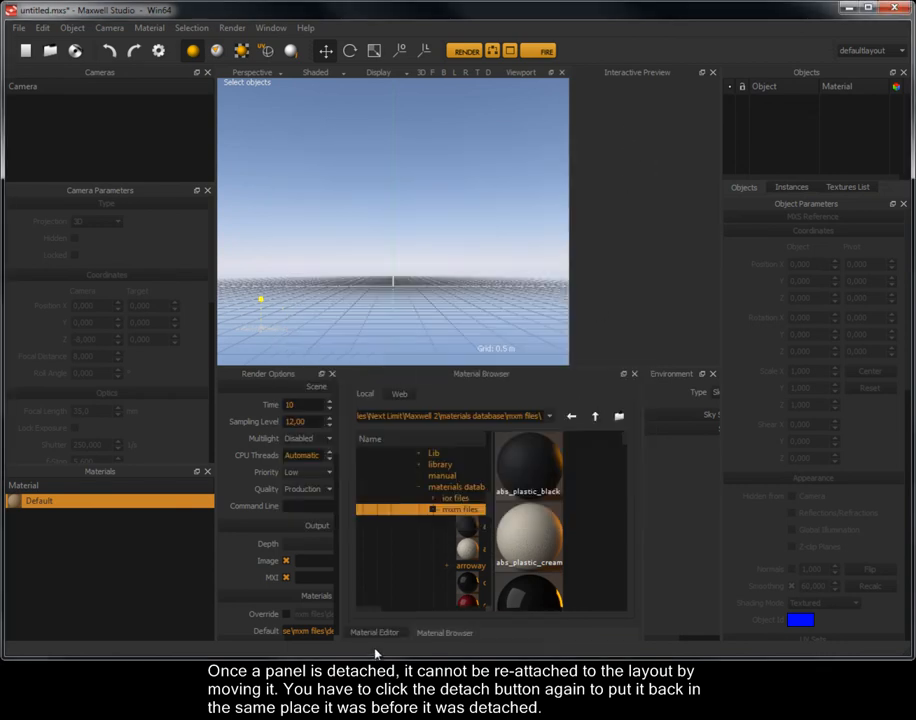
# Detach and close the Material Editor, then float the Material Browser in its own window.
pyautogui.click(375, 632)
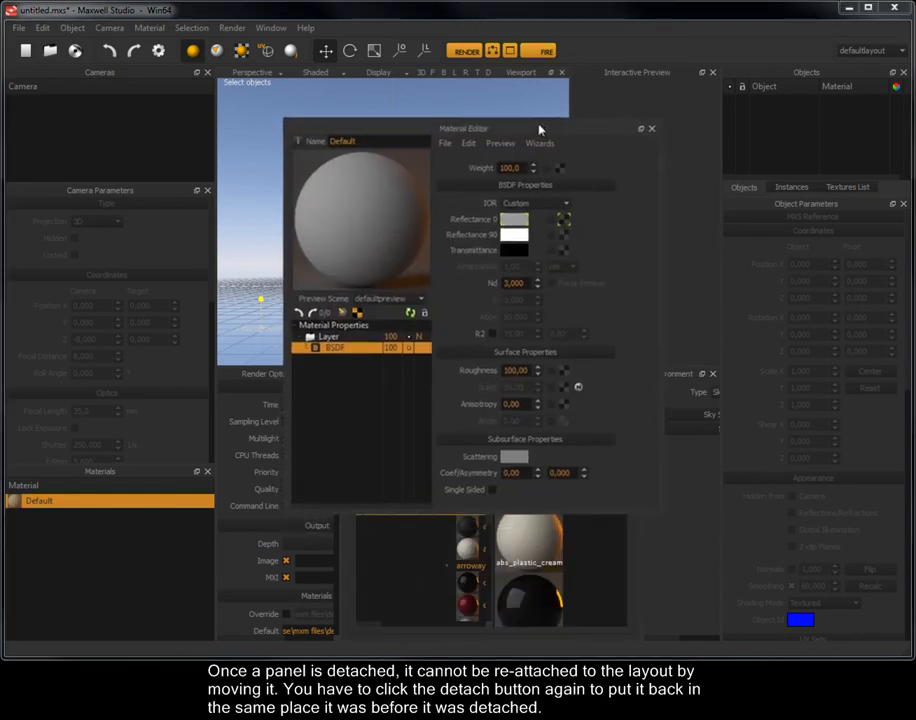
pyautogui.click(640, 128)
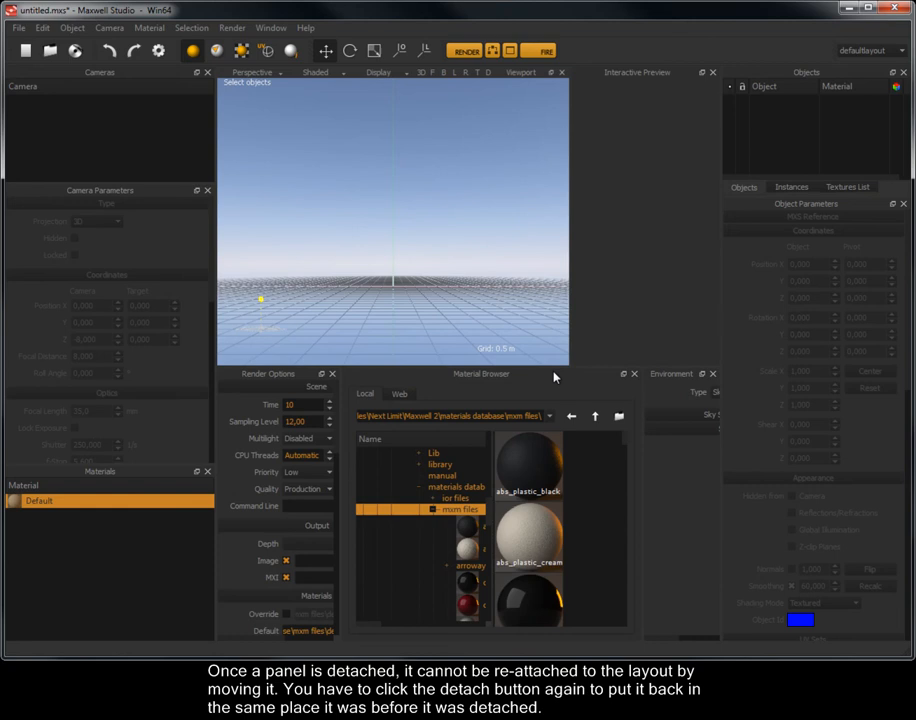
pyautogui.click(623, 373)
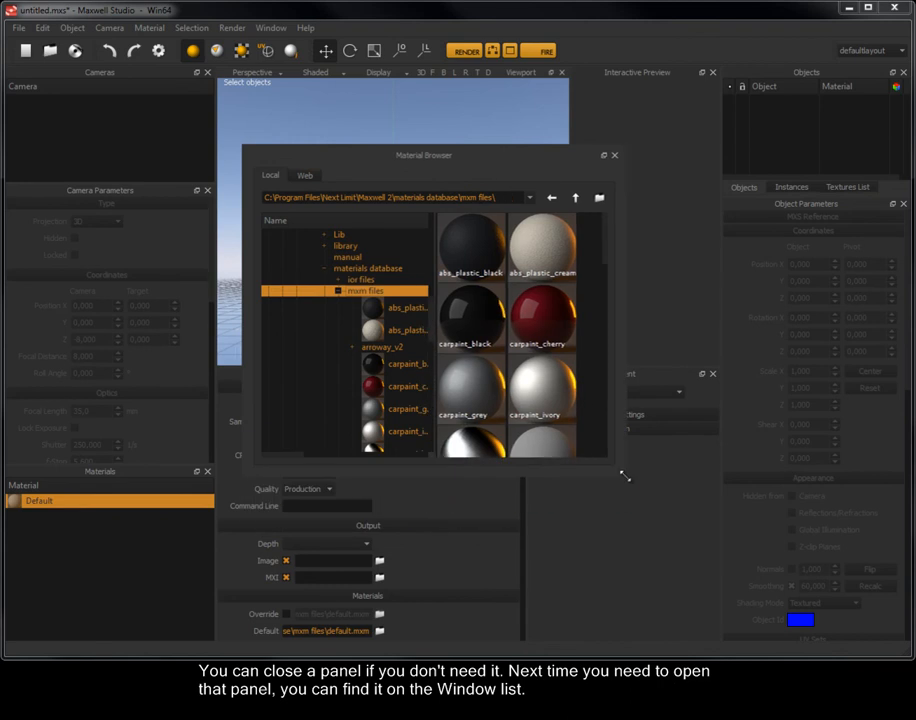
pyautogui.moveTo(424, 155); pyautogui.dragTo(439, 148)
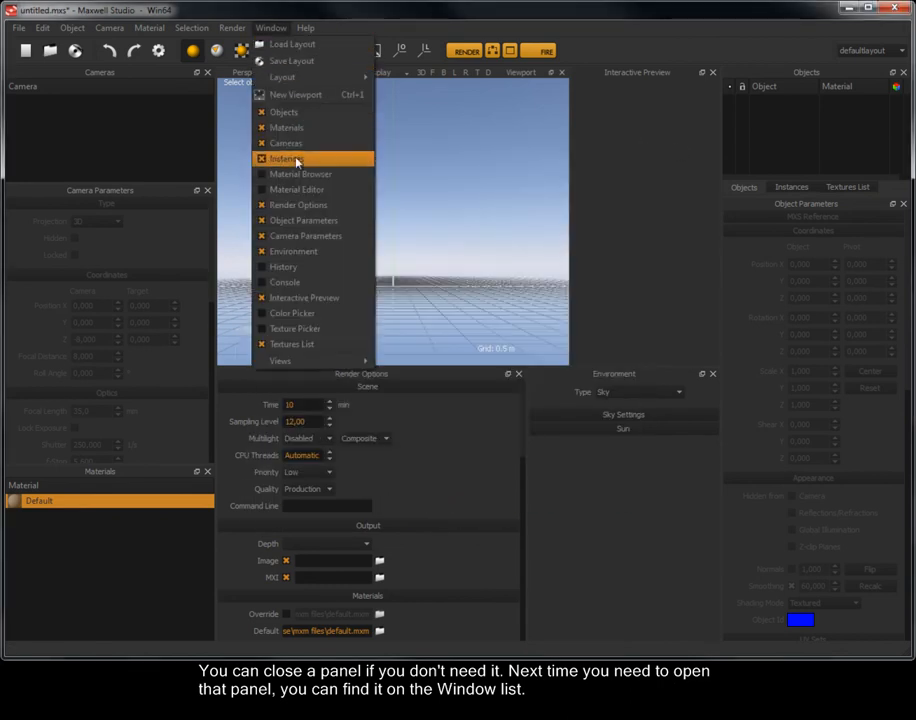
pyautogui.click(300, 173)
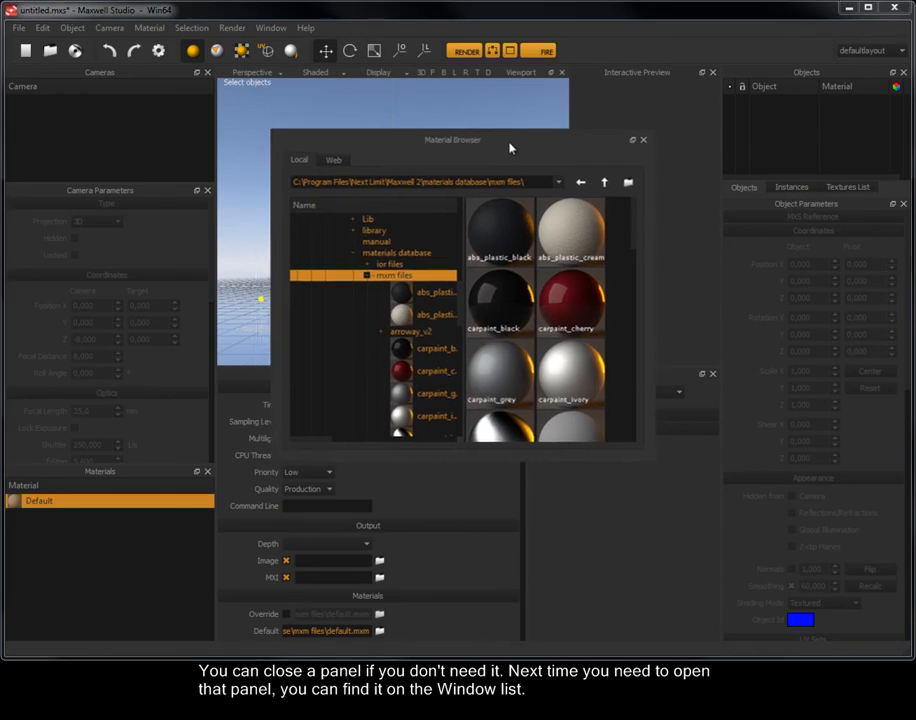
pyautogui.scroll(-3)
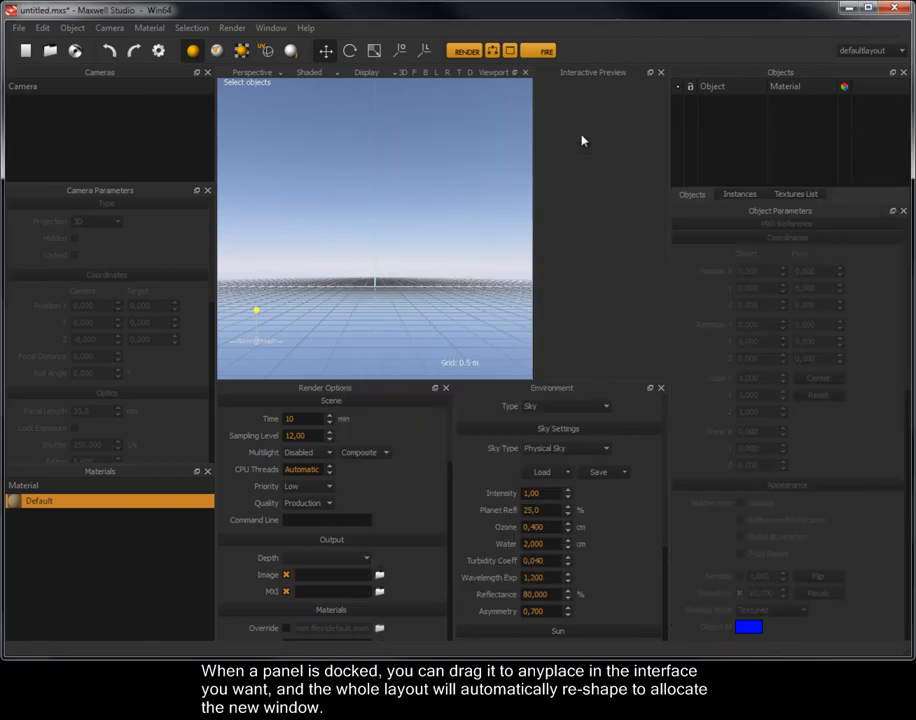
pyautogui.moveTo(700, 208)
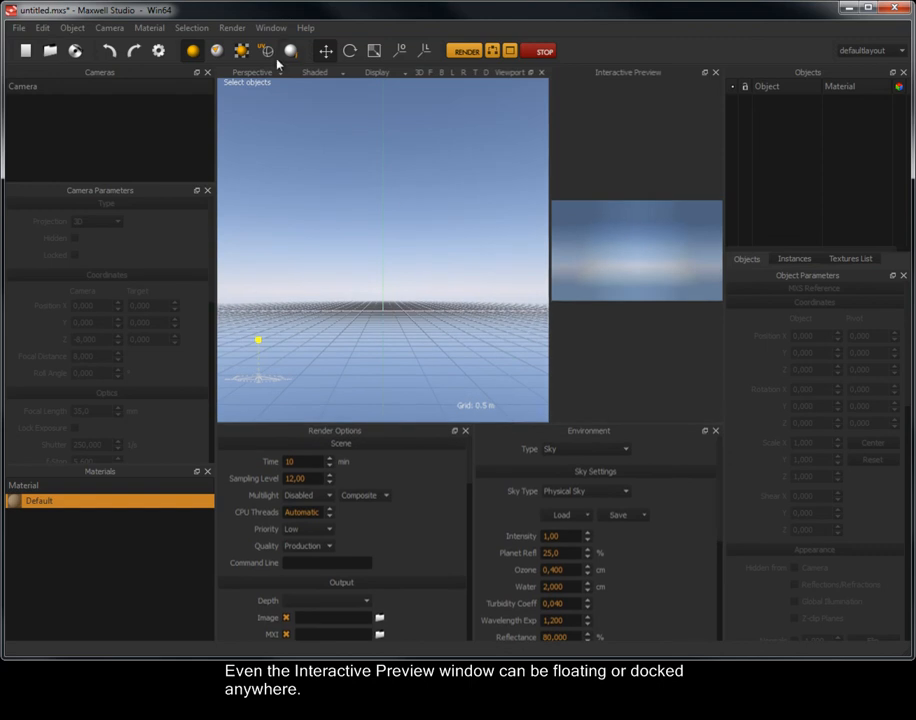
# Open the menu bar to add a second viewport alongside the running interactive preview.
pyautogui.click(271, 27)
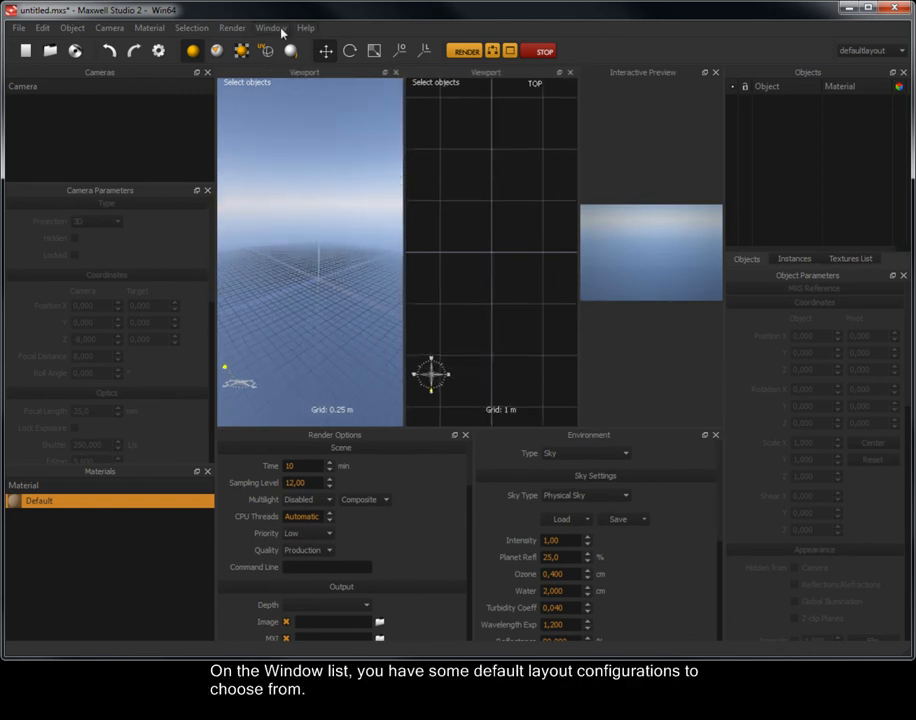
# Choose Save Layout from the Window menu to bring up the save dialog.
pyautogui.click(271, 27)
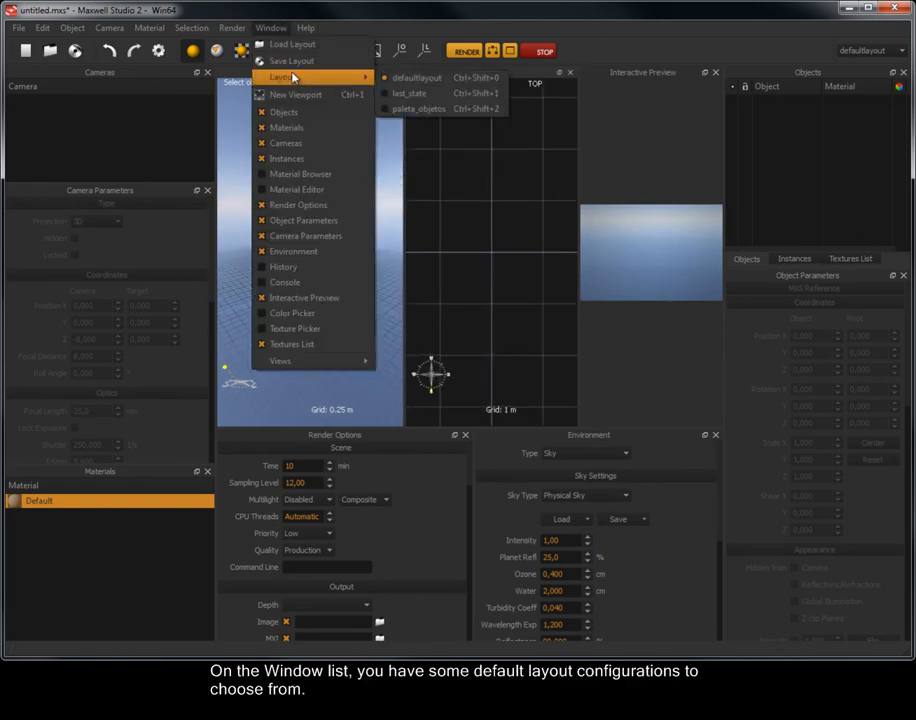
pyautogui.moveTo(420, 108)
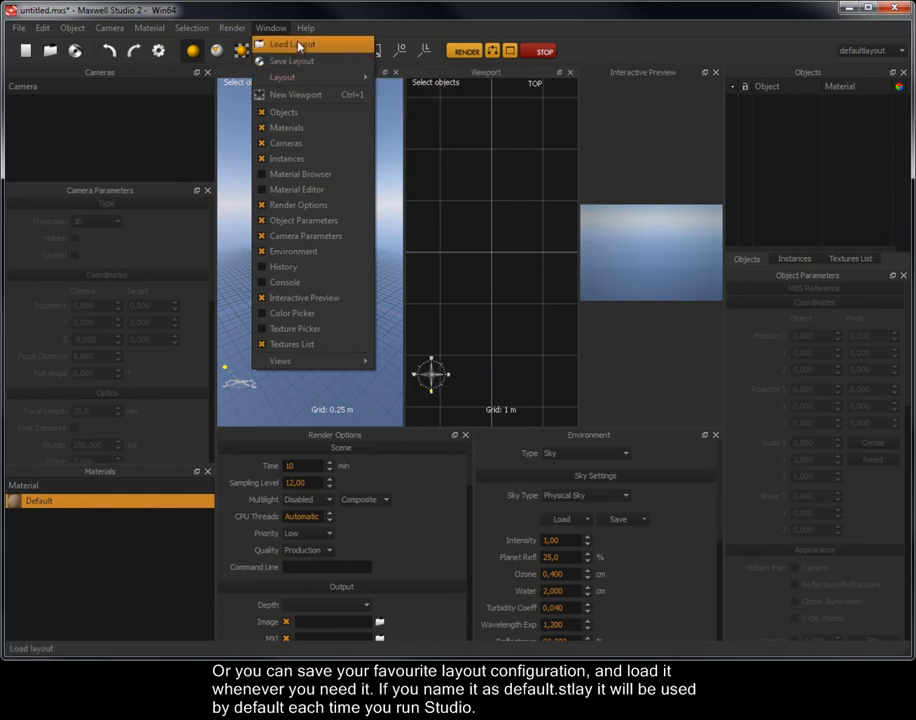
pyautogui.click(292, 61)
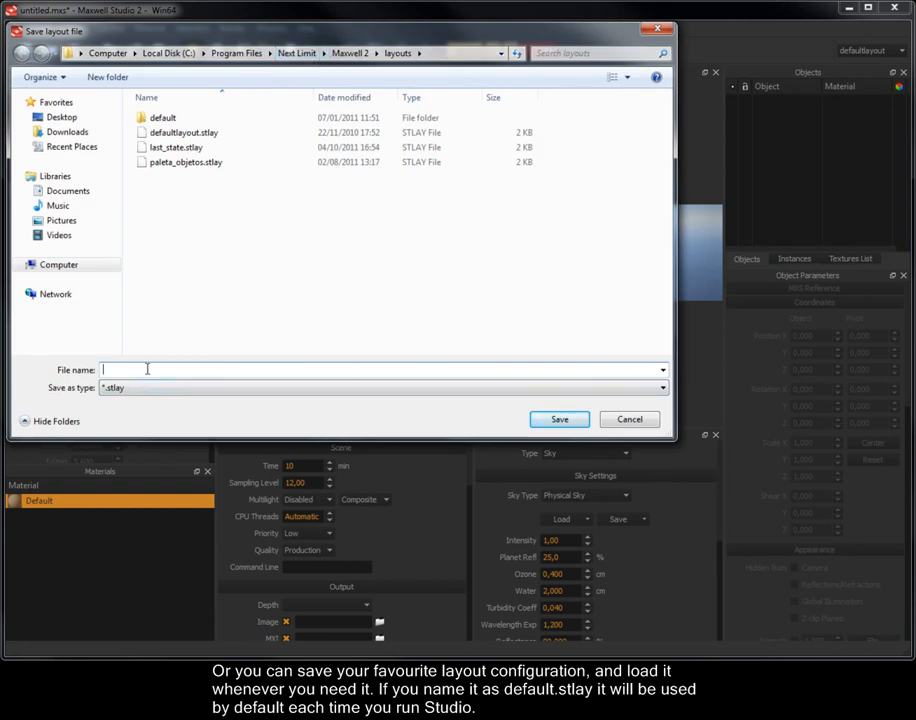
# Save the current layout under the file name 'default'.
pyautogui.write('default')
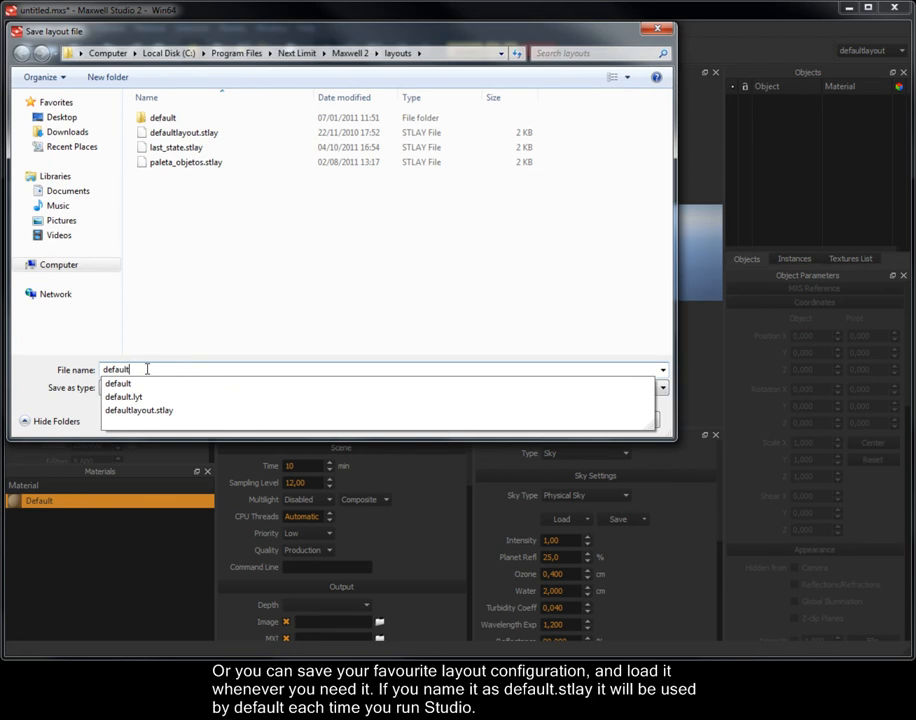
pyautogui.click(640, 427)
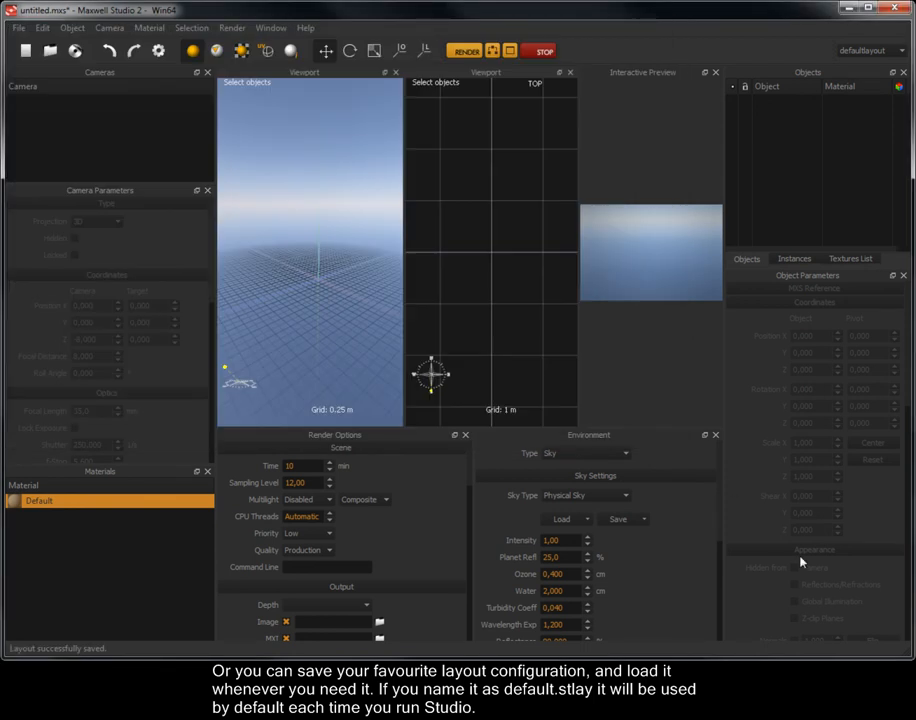